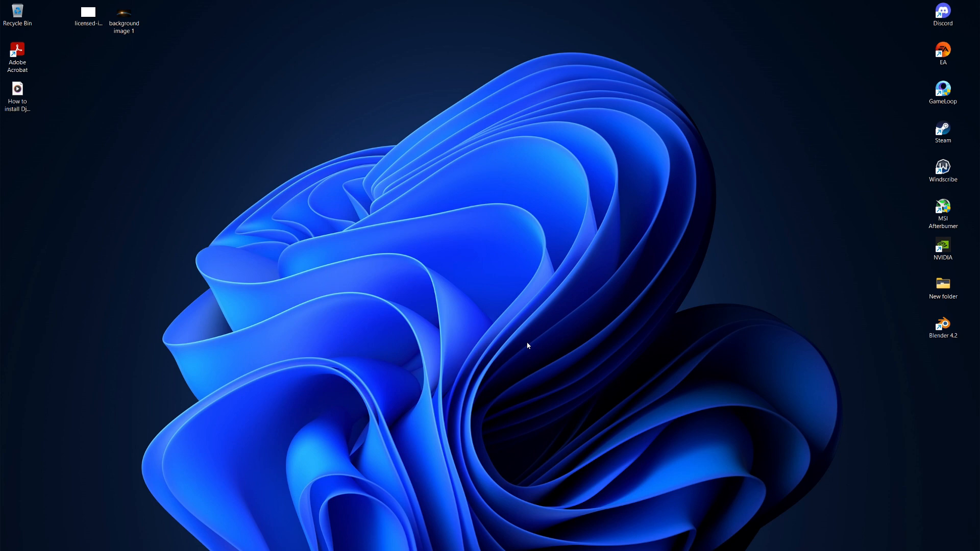
mouse_move(436, 491)
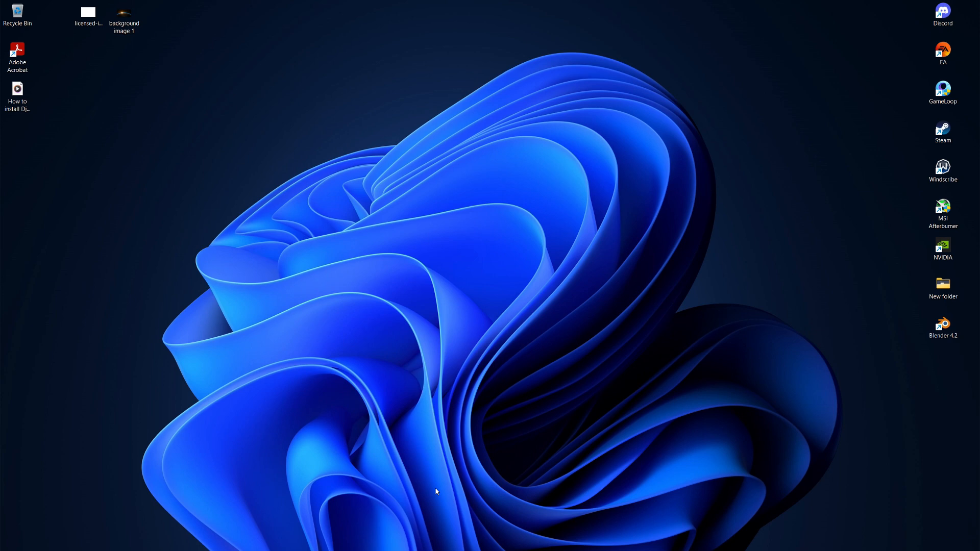
- Bring up a Command Prompt window at the home folder
click(415, 538)
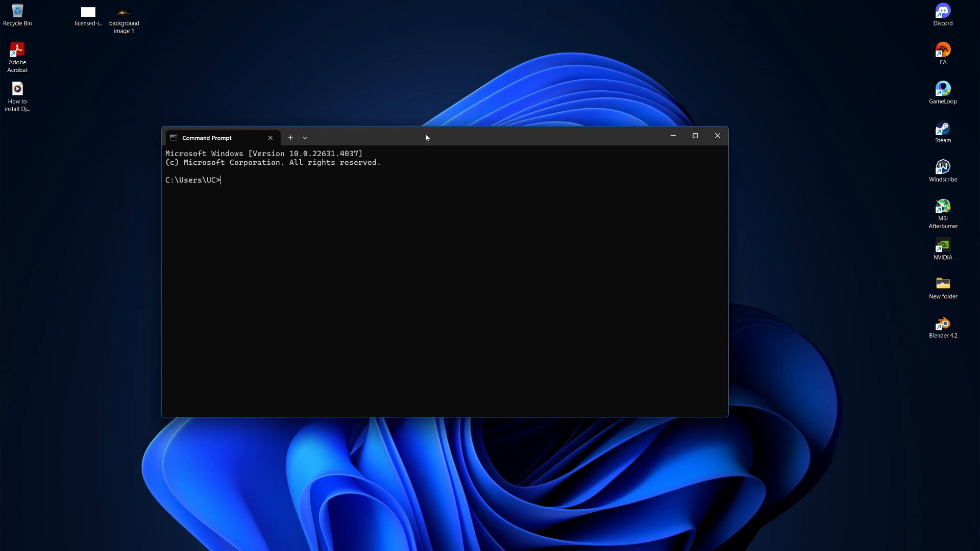
- Check python --version reports 3.12.5 and review pip's usage and options help
text(python -)
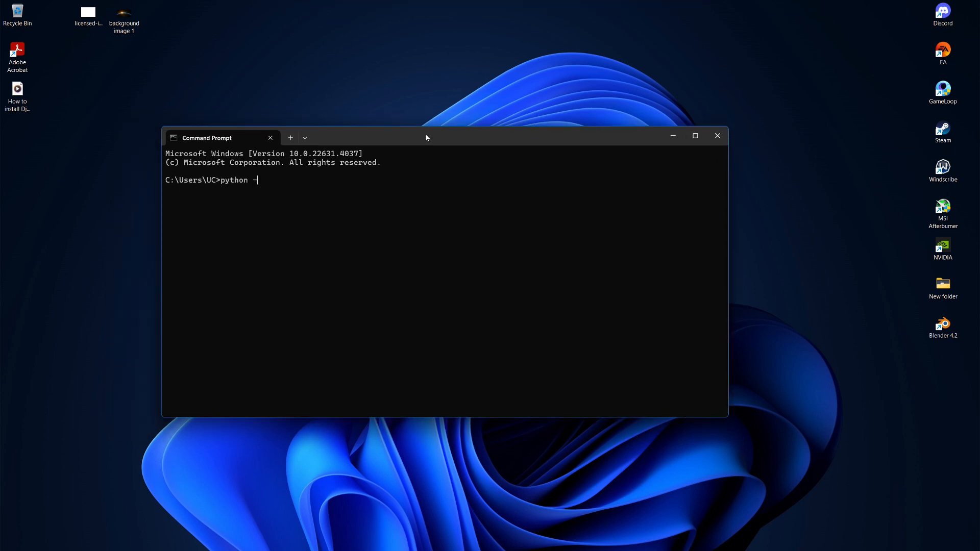
text(-version)
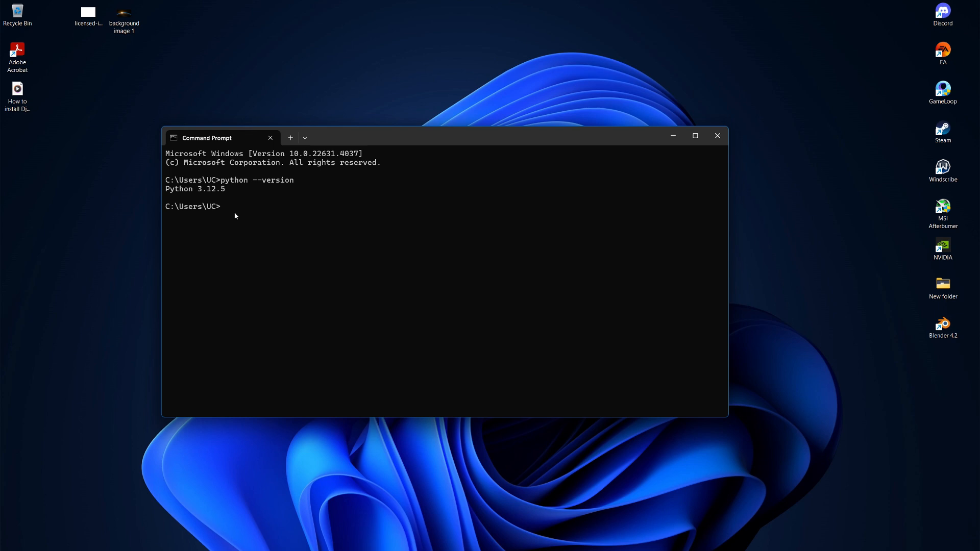
text(pip)
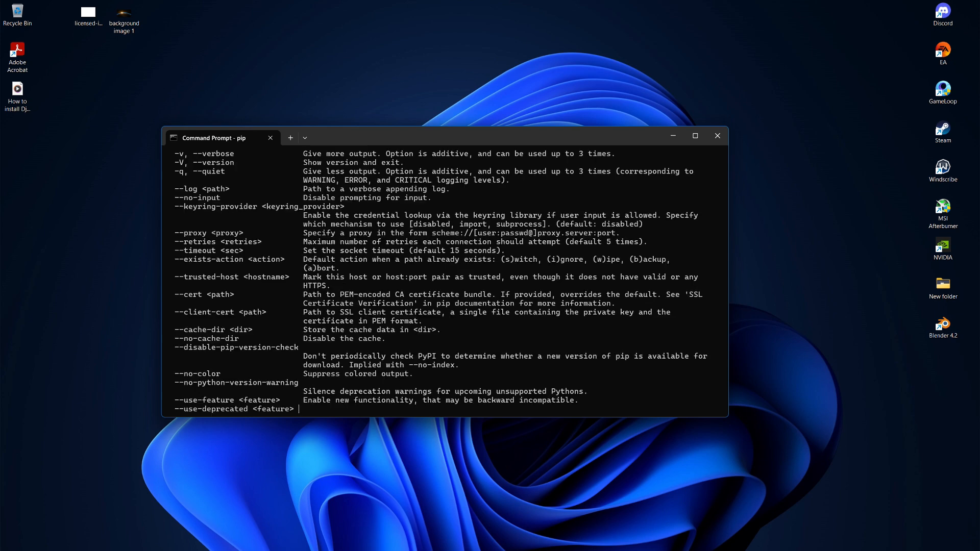
scroll(up, 3)
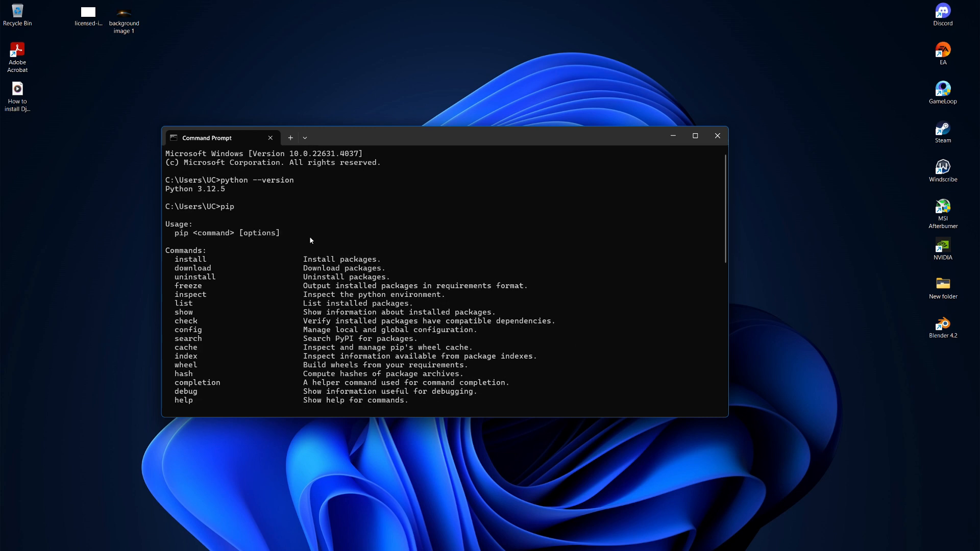
scroll(down, 3)
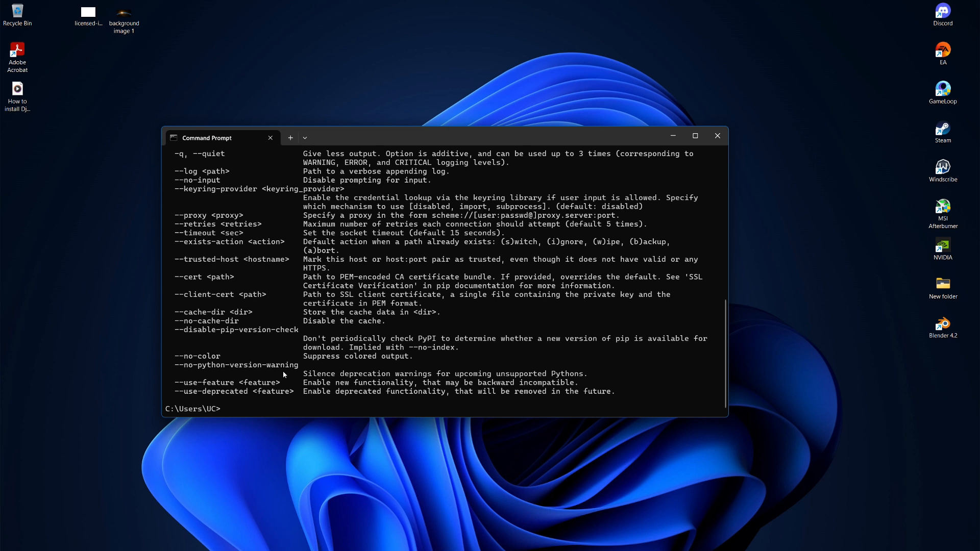
mouse_move(268, 380)
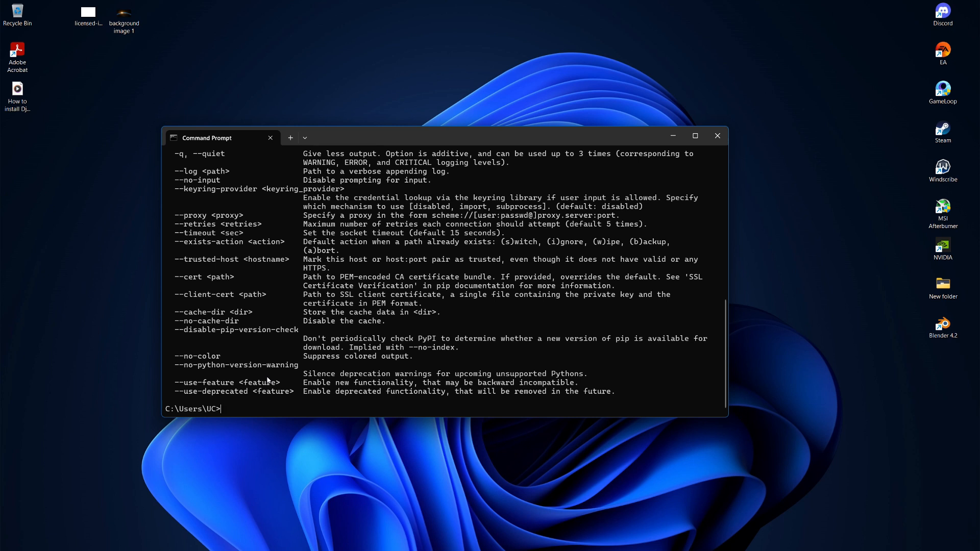
- Run py -m ensurepip upgrade, which fails with an unrecognized arguments error
text(py -m ensurepip upgrade)
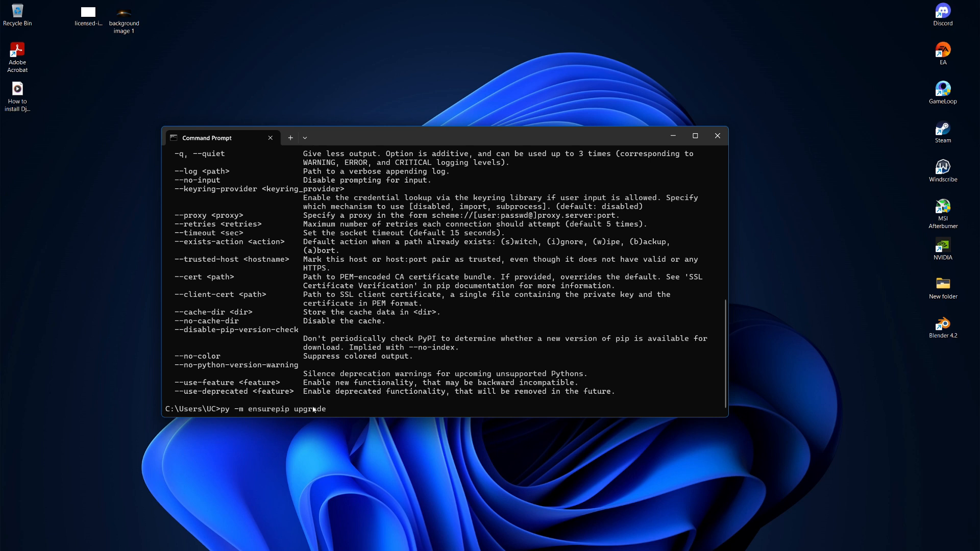
triple_click(273, 408)
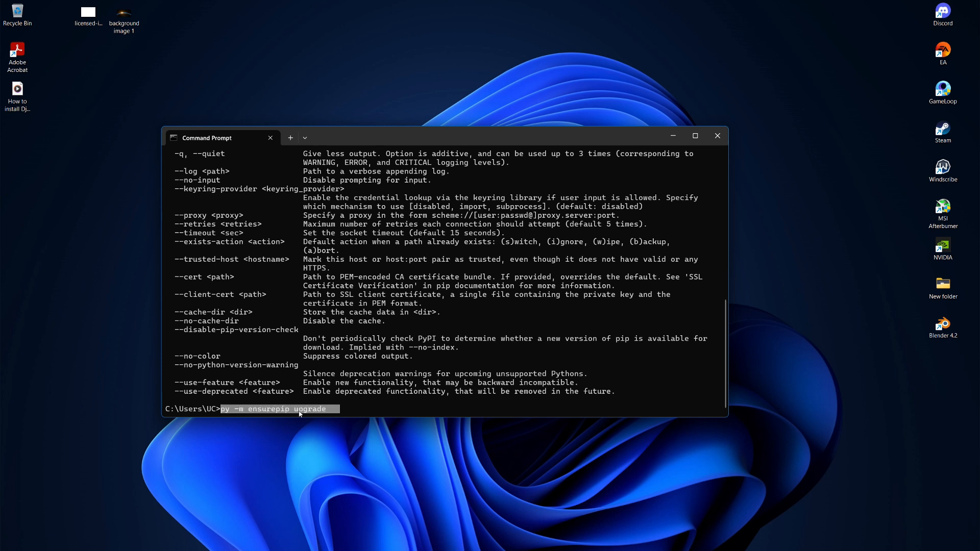
key(Return)
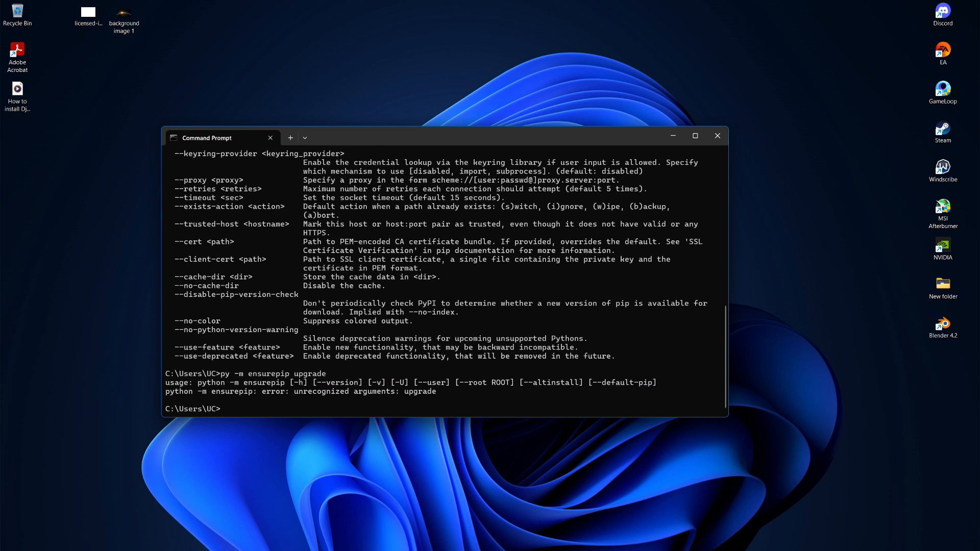
mouse_move(242, 408)
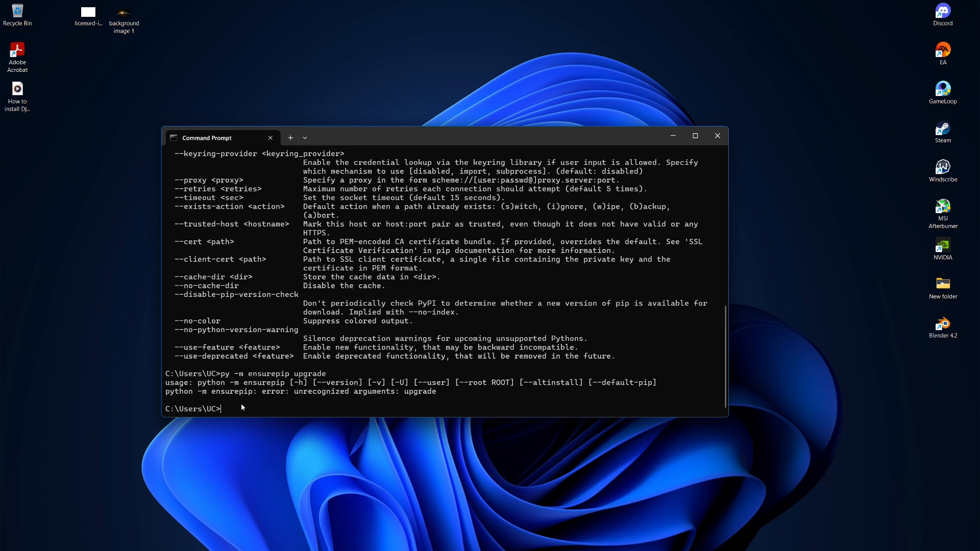
- Install Django with pip install Django and wait for it to finish
text(pip i)
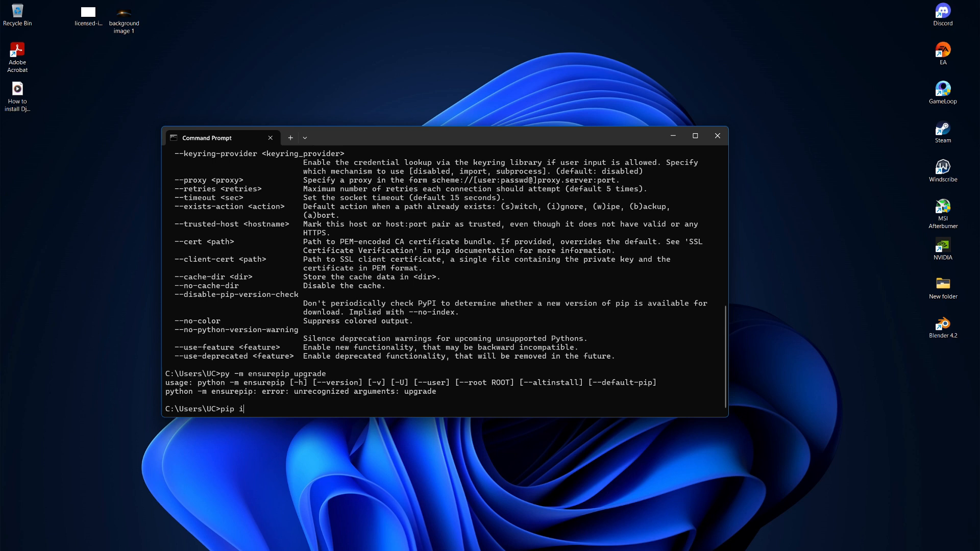
text(nstall Django)
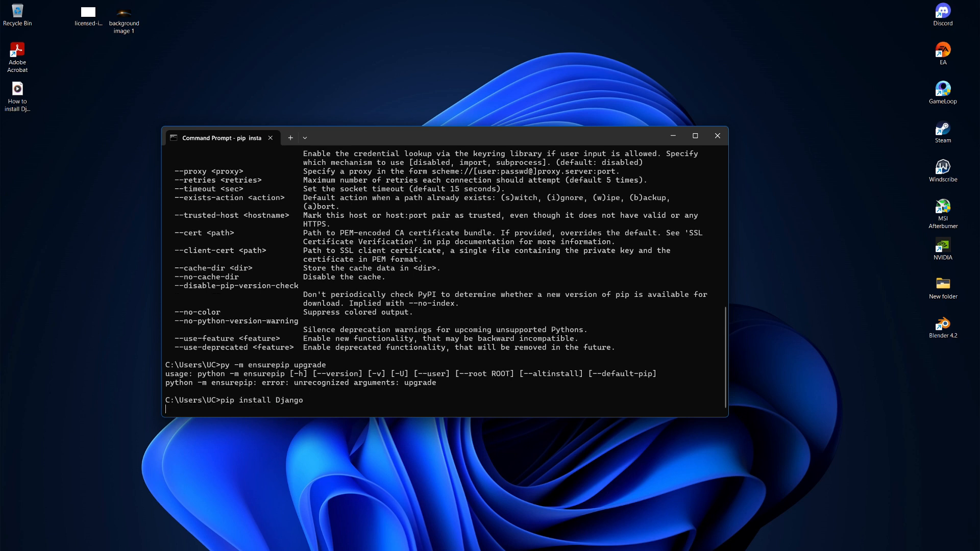
key(Return)
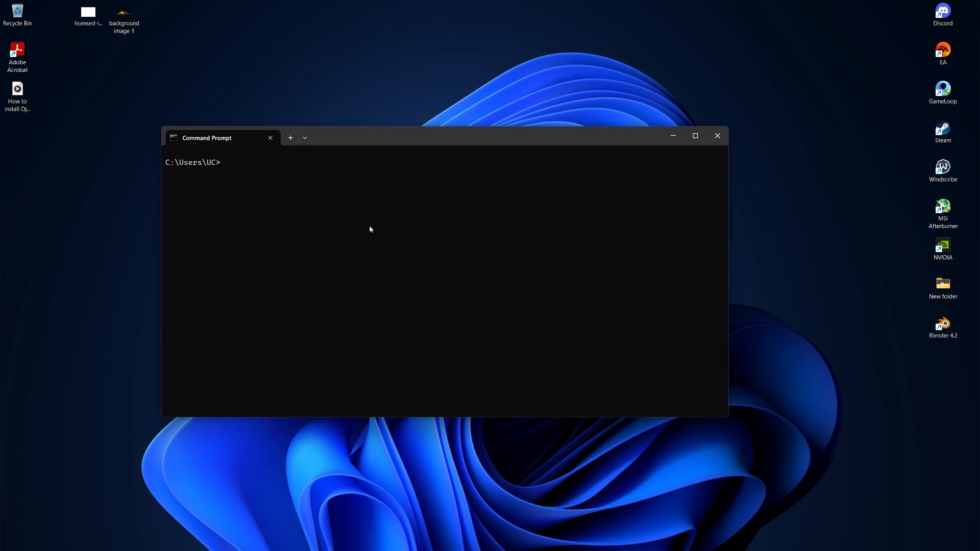
mouse_move(303, 436)
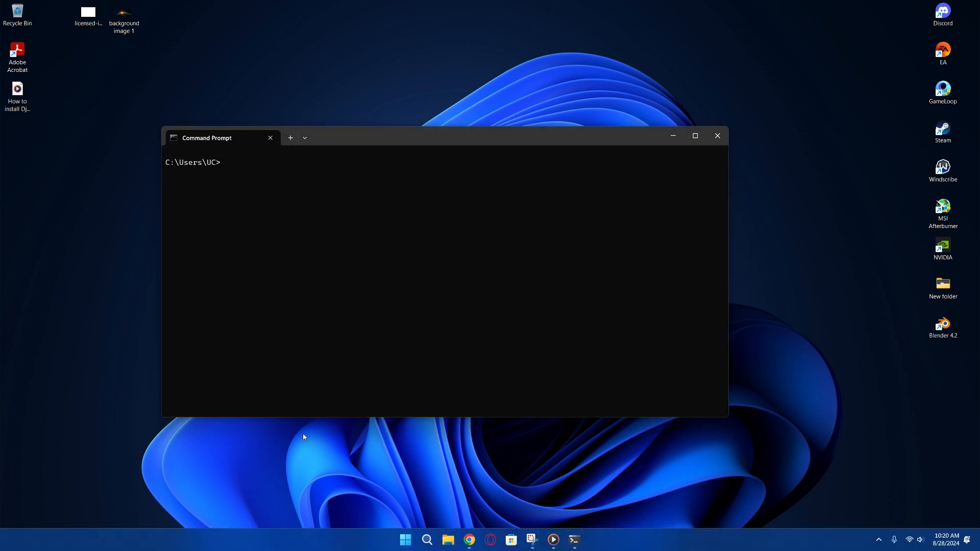
- From the Desktop folder in File Explorer, start a PowerShell window at the Desktop path
click(447, 539)
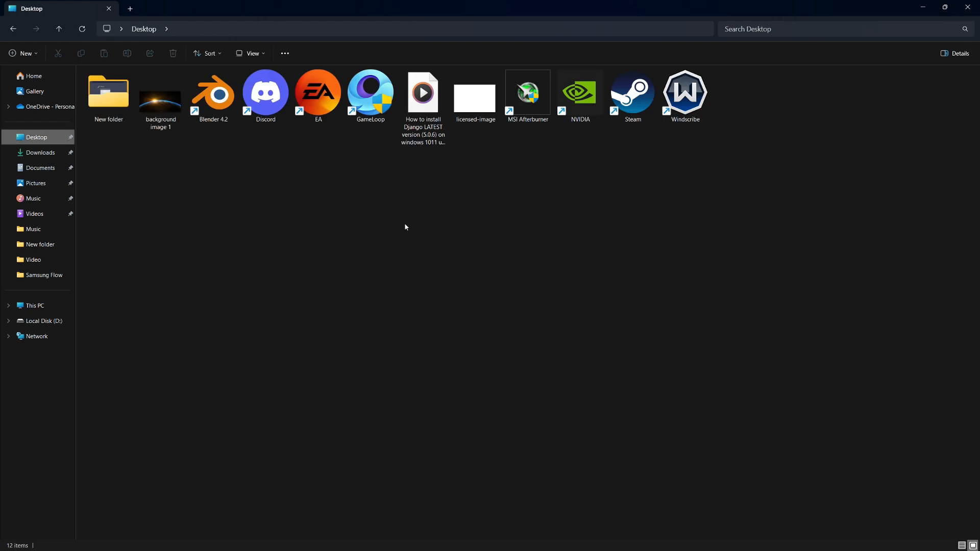
mouse_move(504, 270)
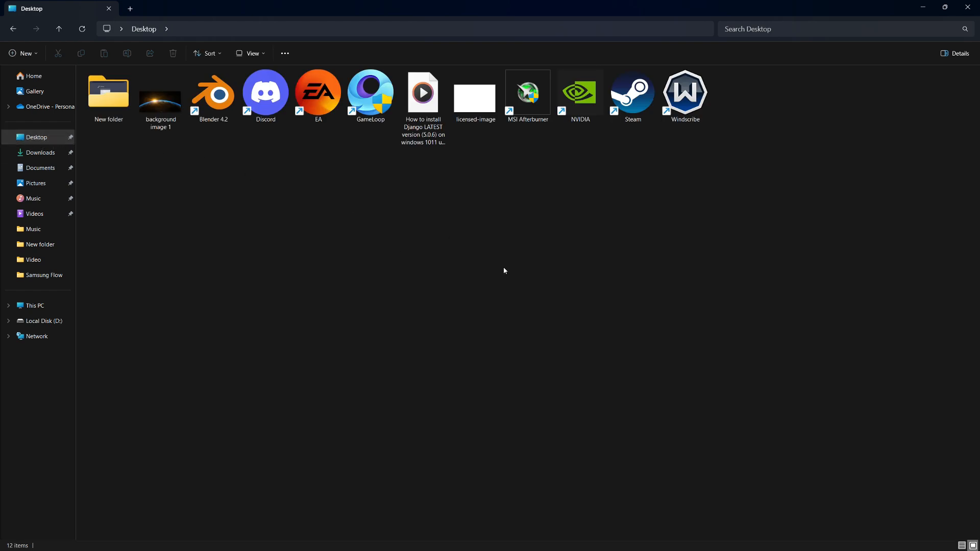
right_click(503, 271)
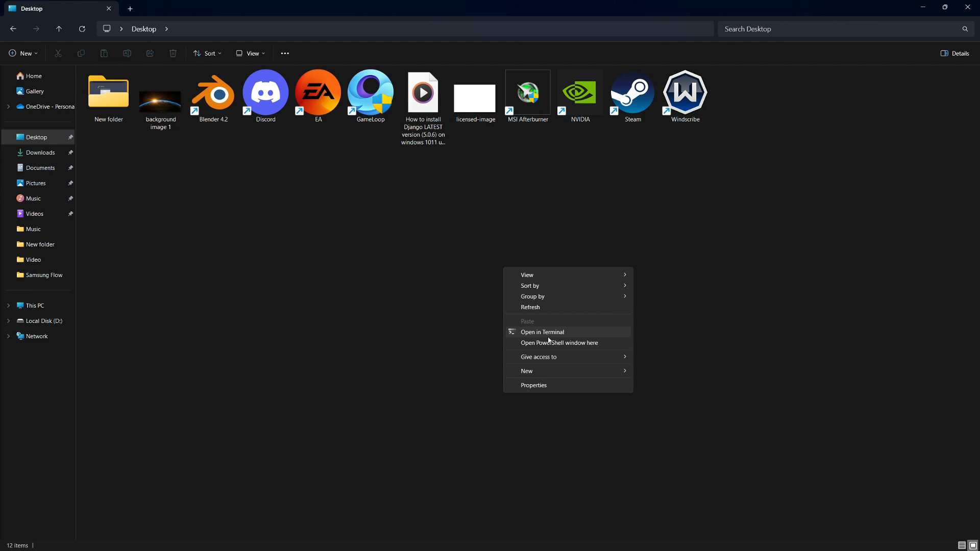
mouse_move(540, 335)
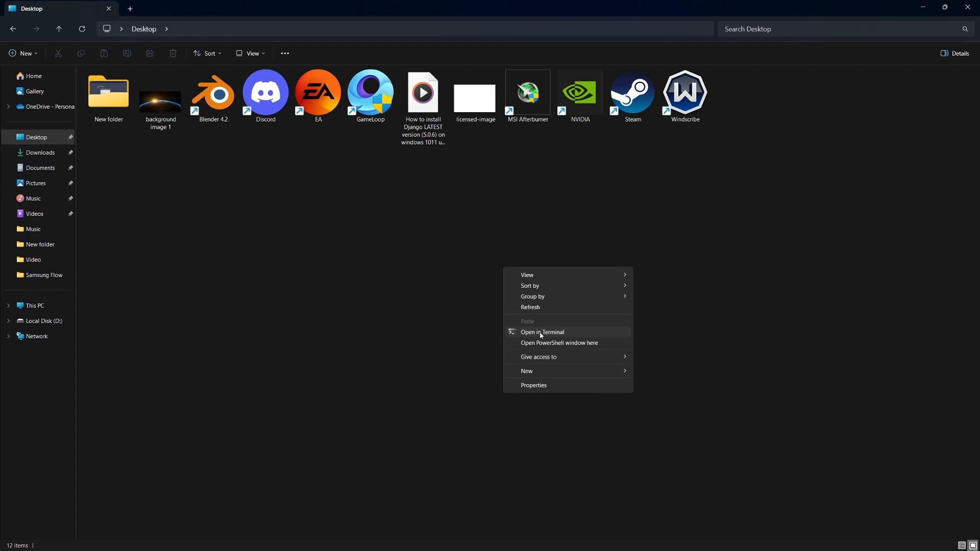
mouse_move(553, 337)
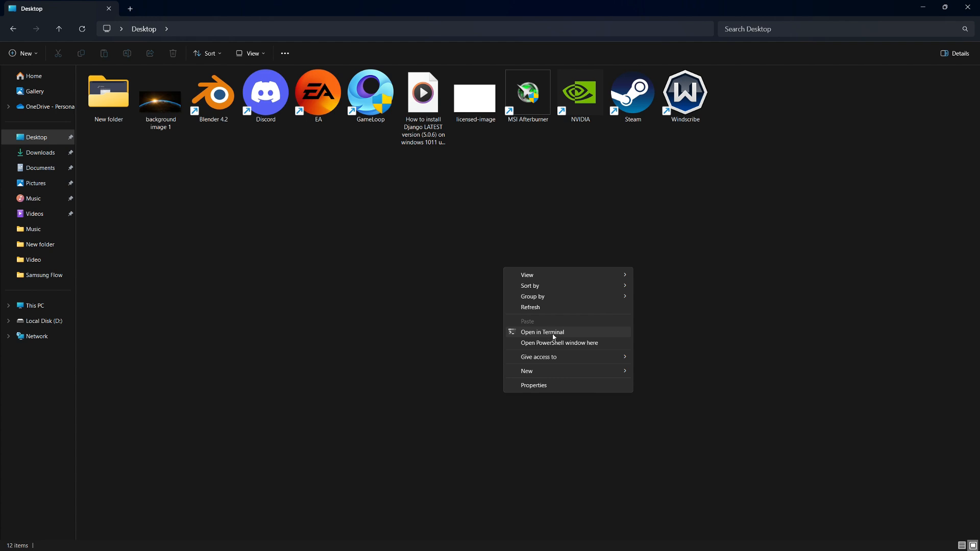
mouse_move(560, 343)
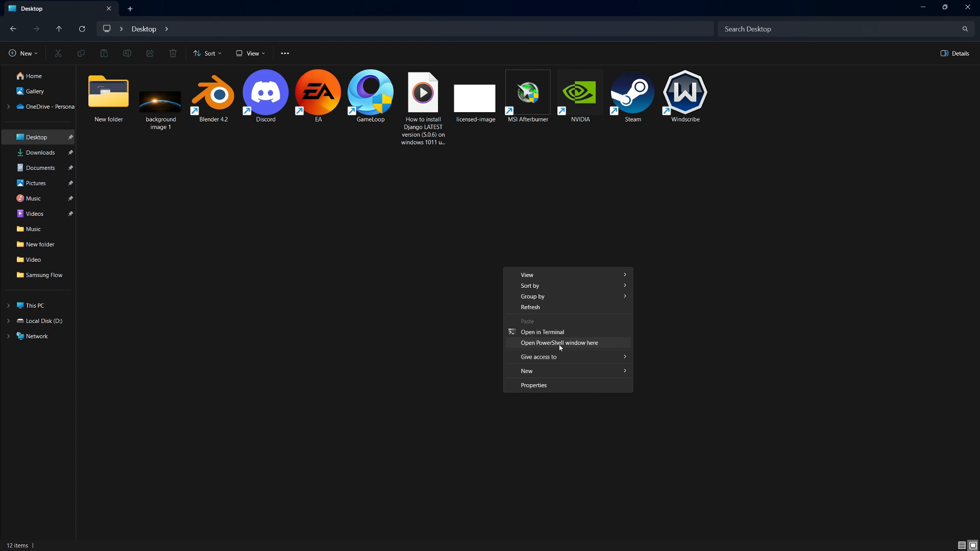
click(558, 343)
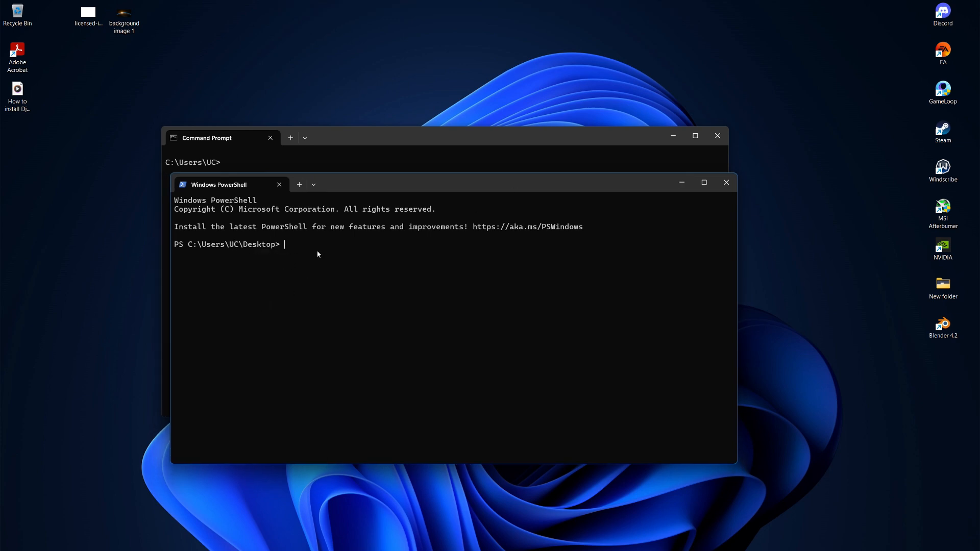
mouse_move(300, 254)
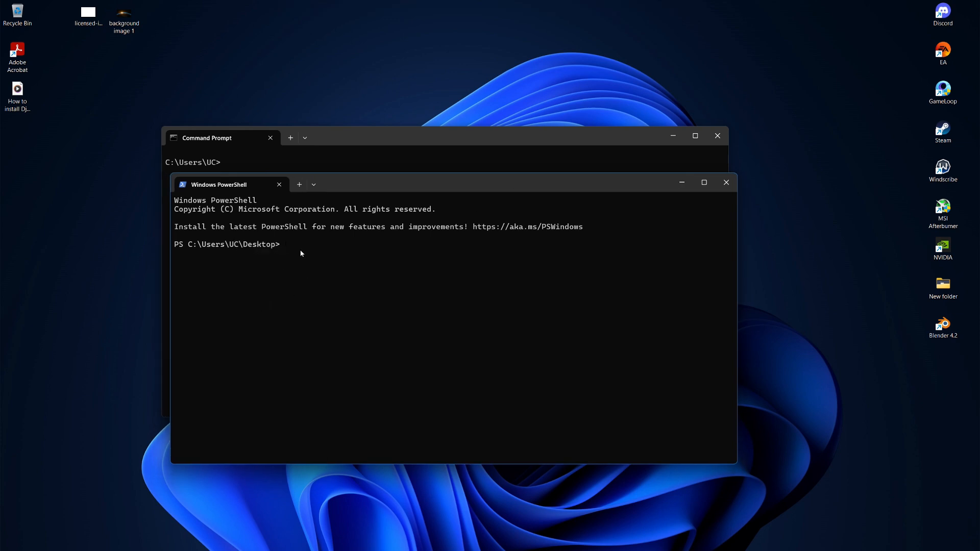
- Create mydjangoproject with django-admin startproject and check it holds manage.py and an inner folder
text(django-admin startproject mydjangoproject)
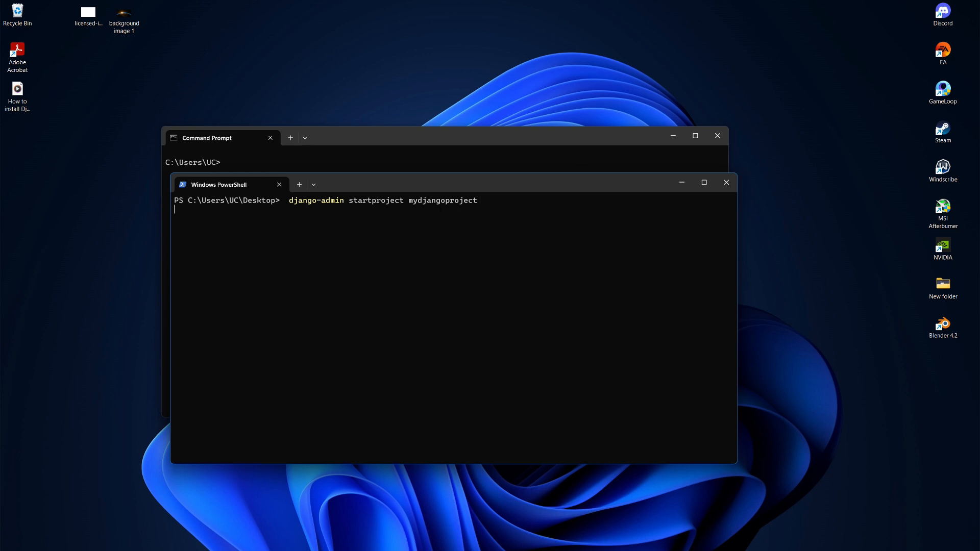
key(Return)
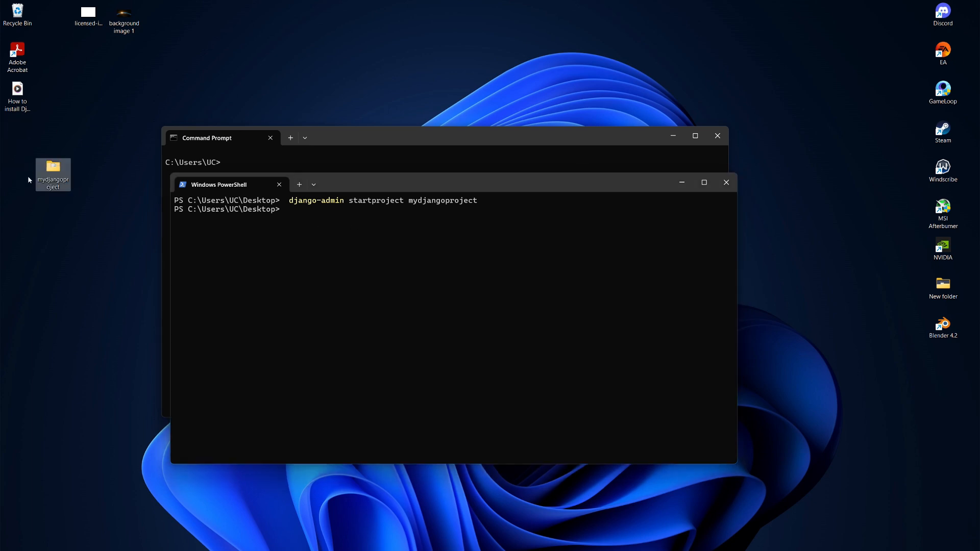
mouse_move(53, 174)
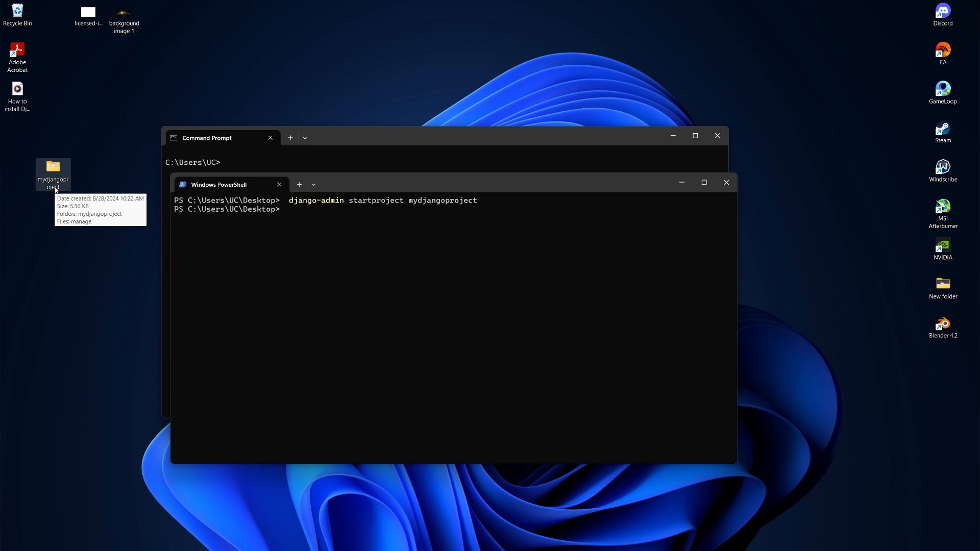
mouse_move(55, 190)
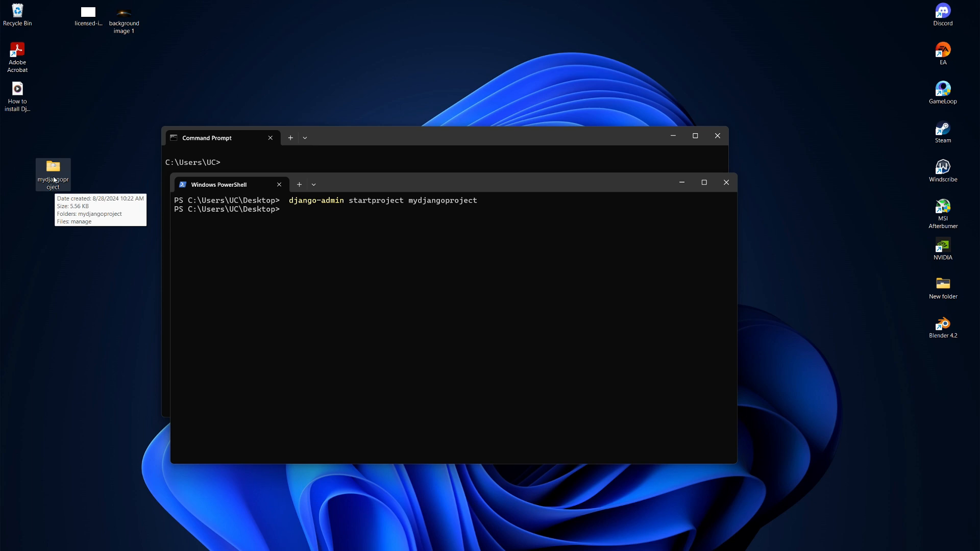
double_click(52, 168)
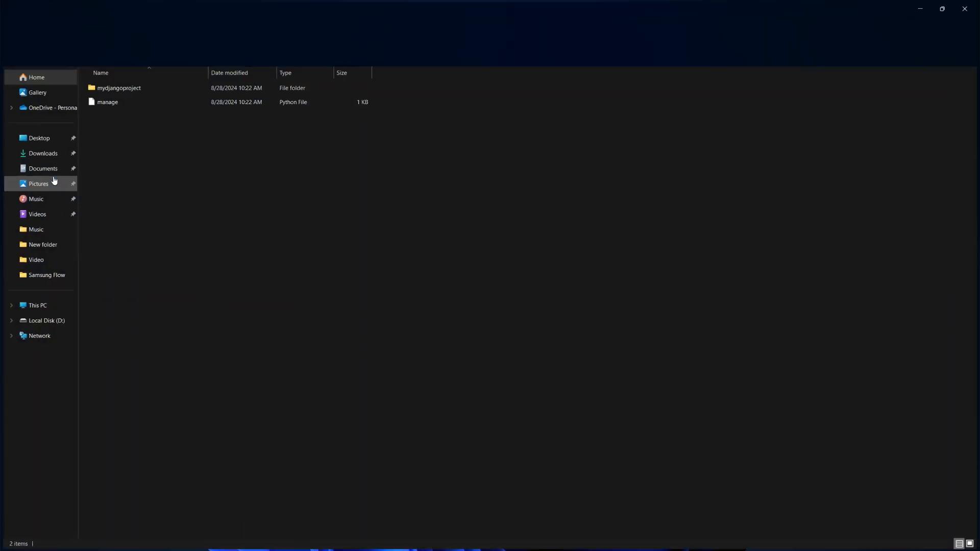
double_click(119, 88)
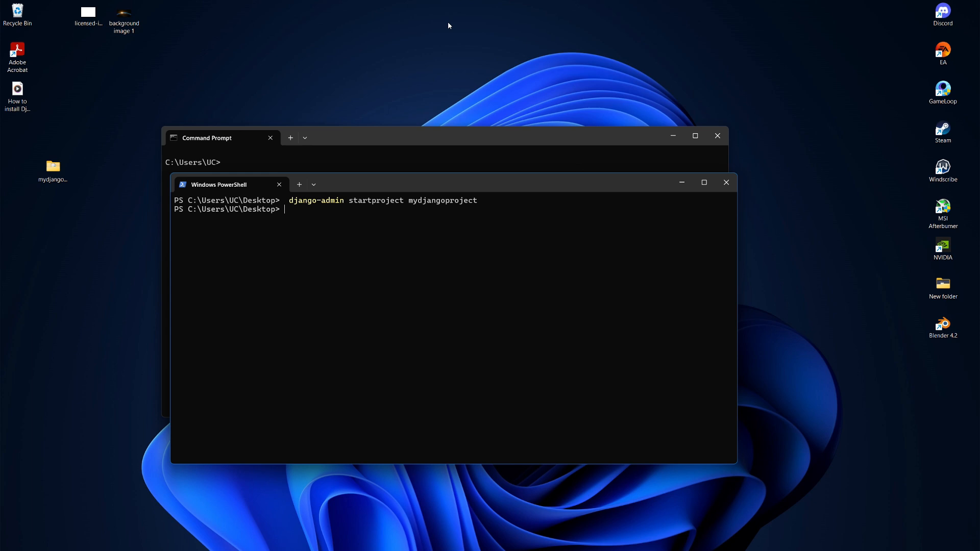
text(cd mydjangoproject)
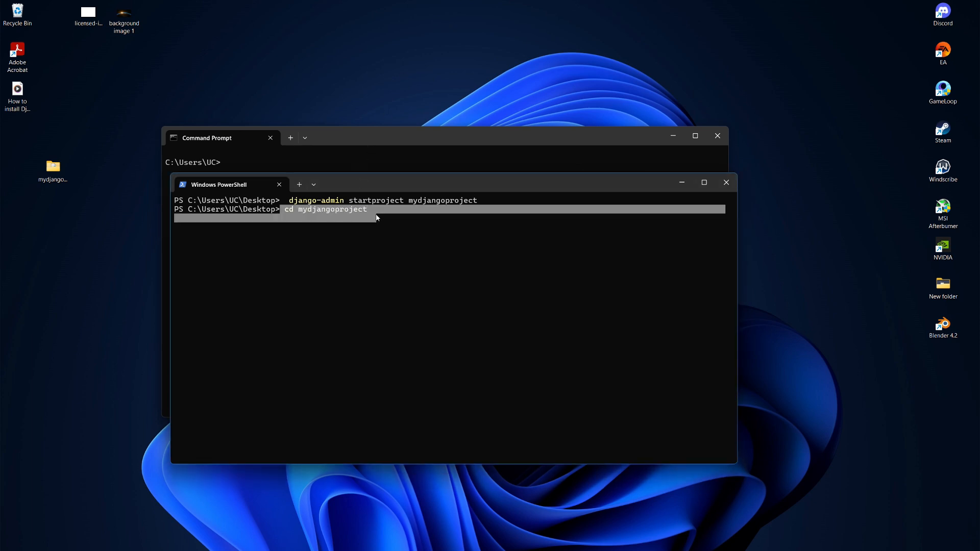
key(Return)
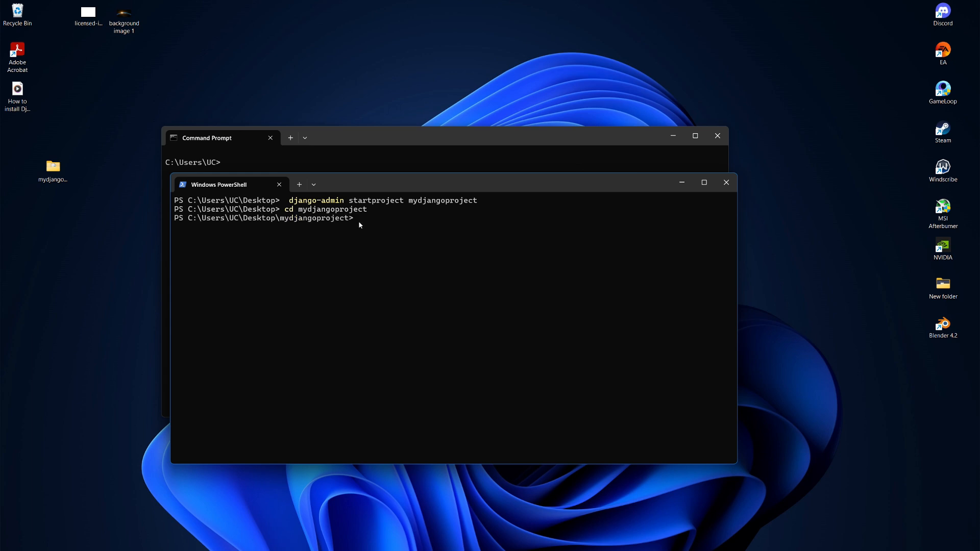
mouse_move(359, 224)
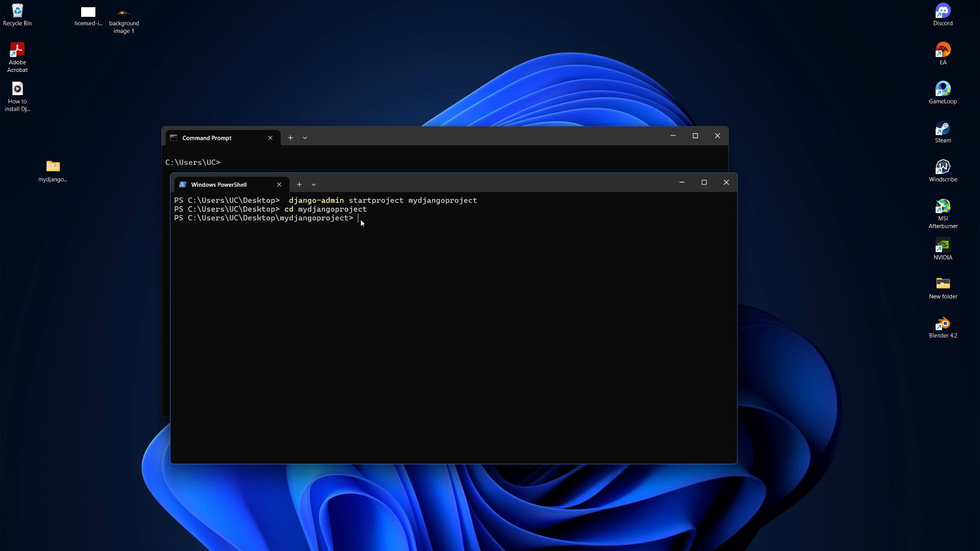
text(python manage.py runserver)
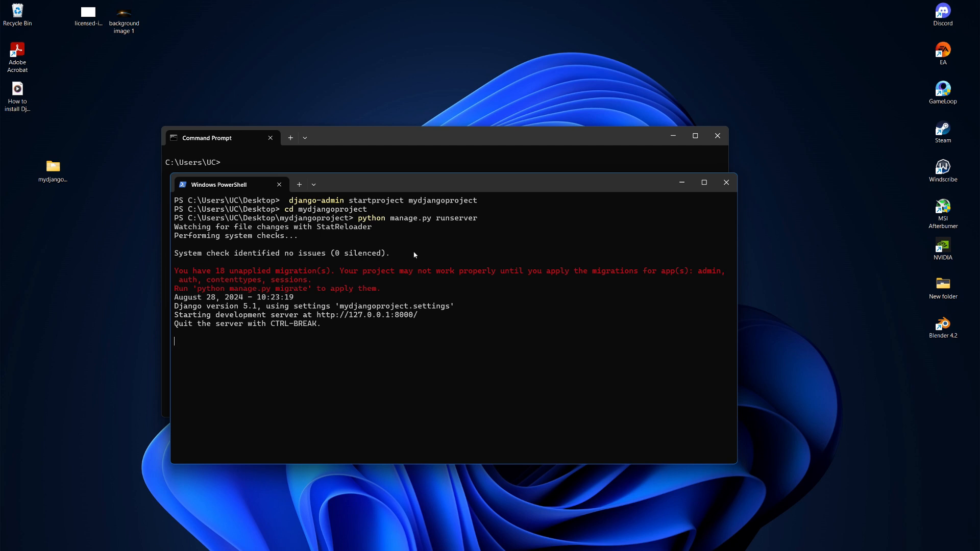
mouse_move(319, 336)
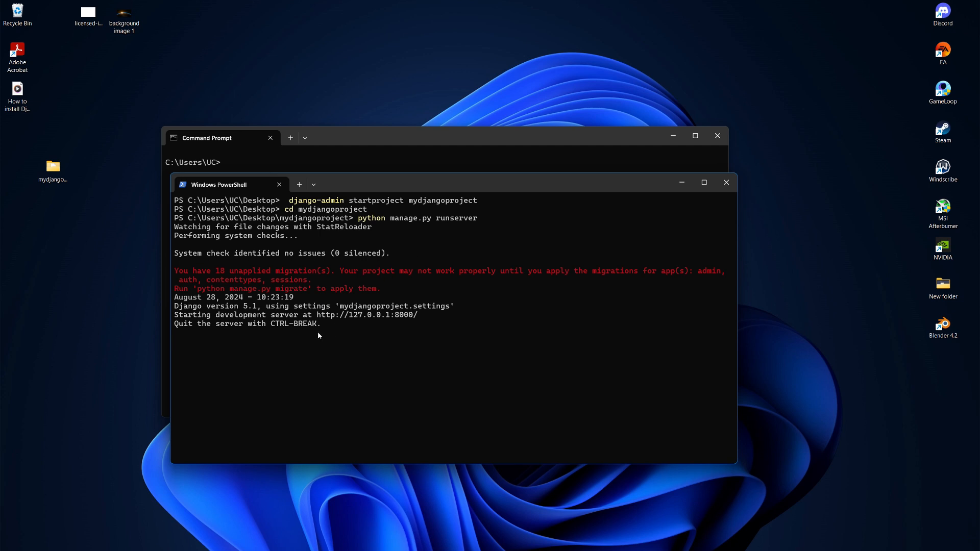
mouse_move(194, 318)
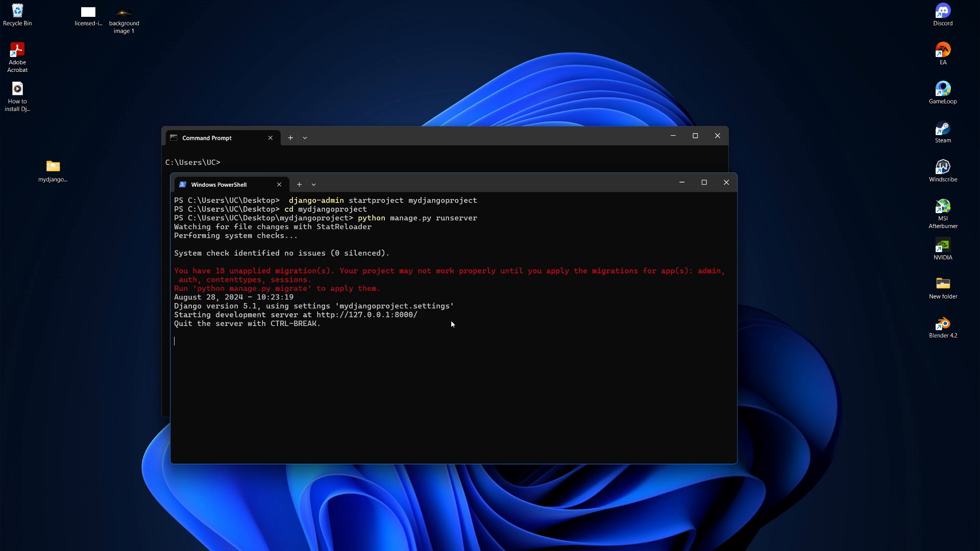
mouse_move(367, 314)
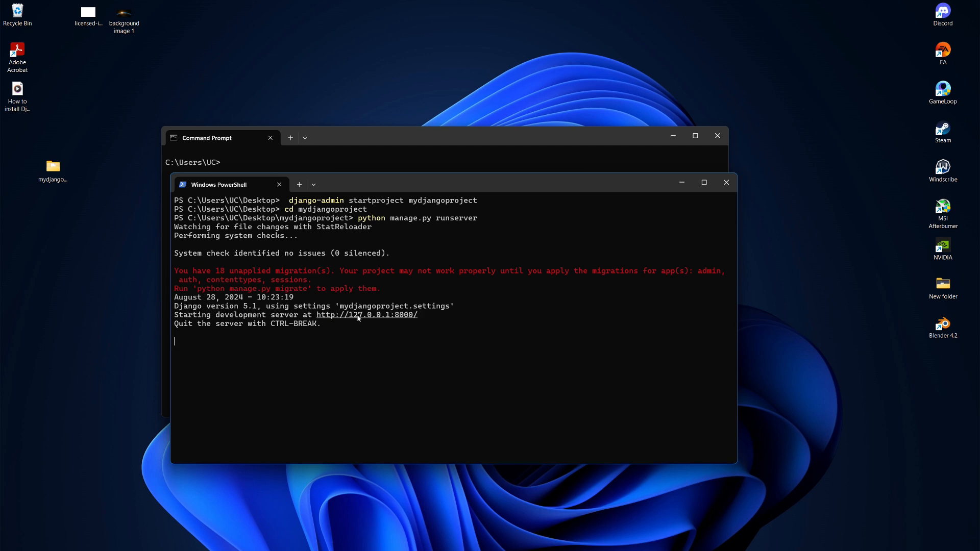
double_click(324, 314)
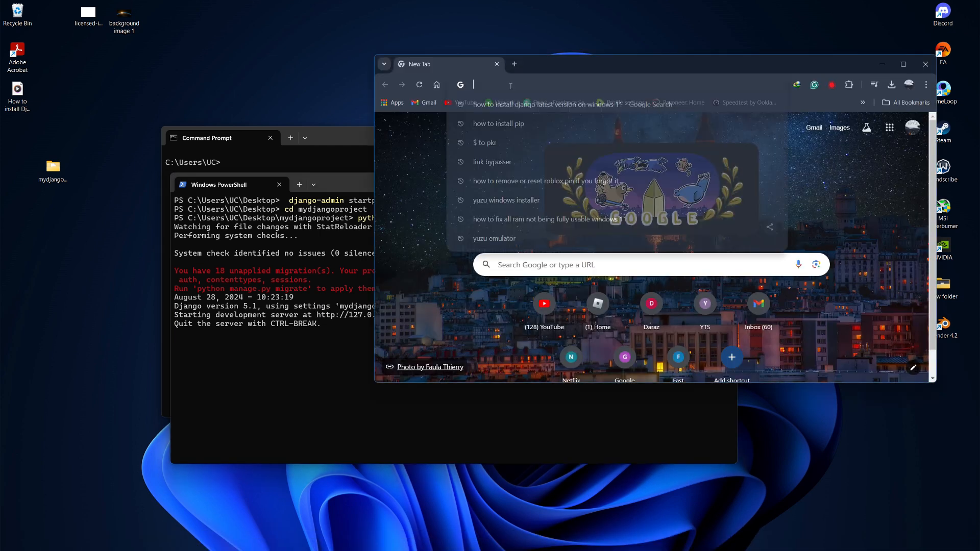
- Load 127.0.0.1:8000 in Chrome to see Django's install worked successfully page
text(127.0.0.1:8000)
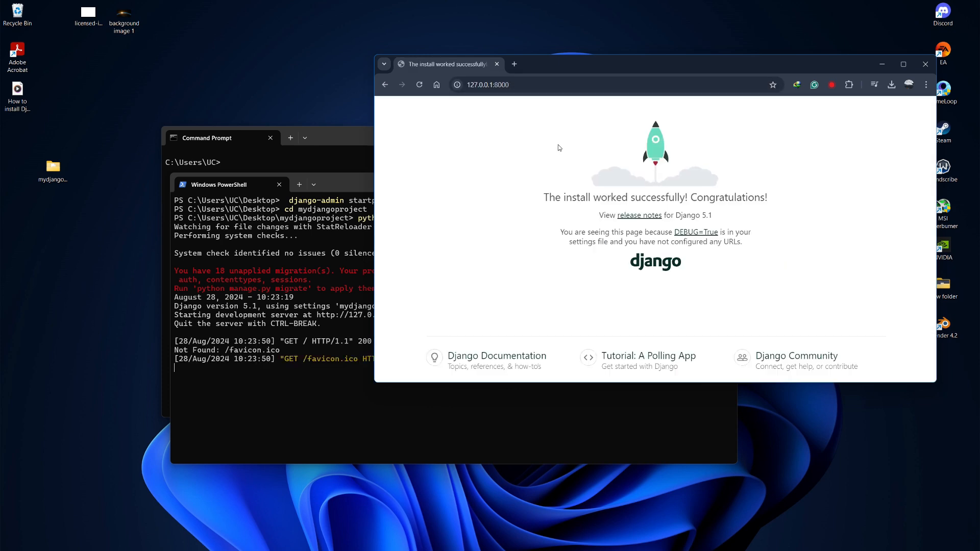
mouse_move(623, 188)
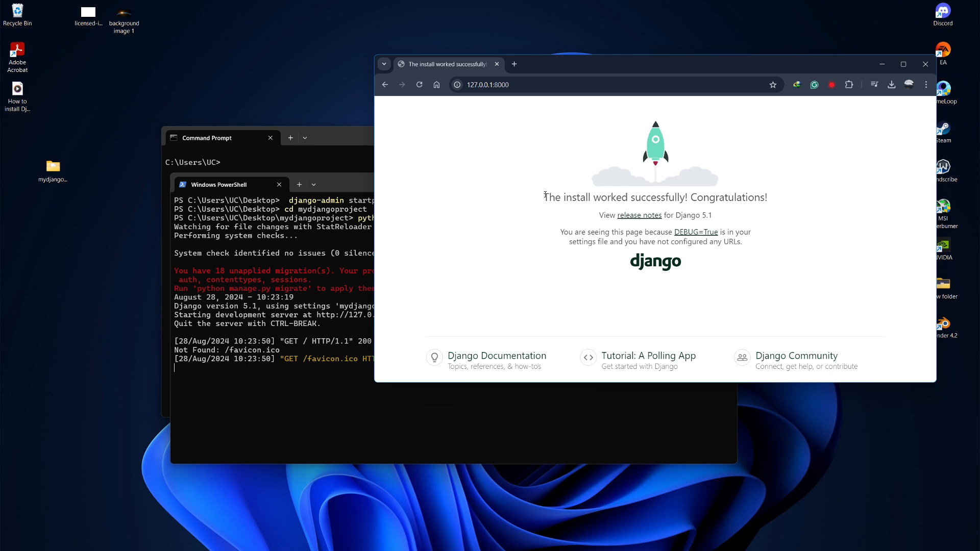
mouse_move(453, 23)
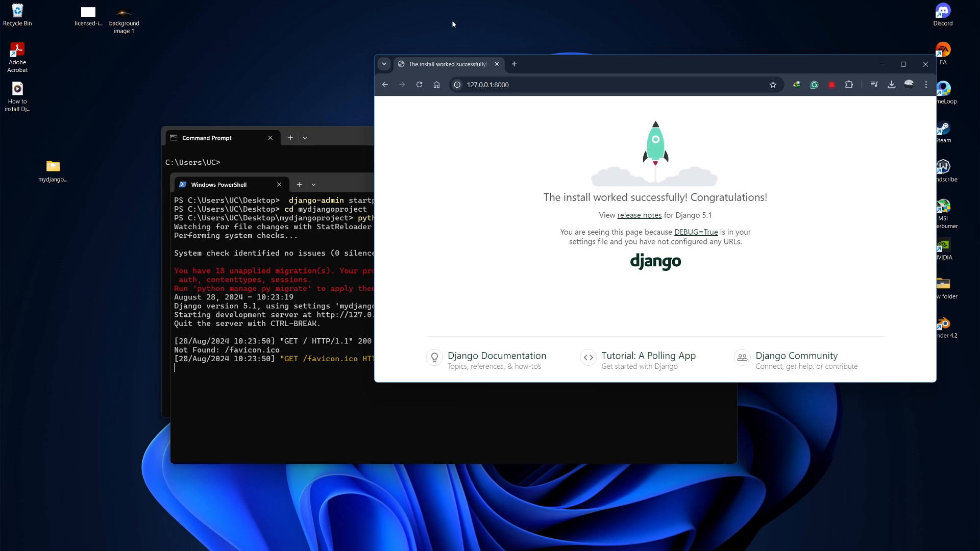
mouse_move(514, 141)
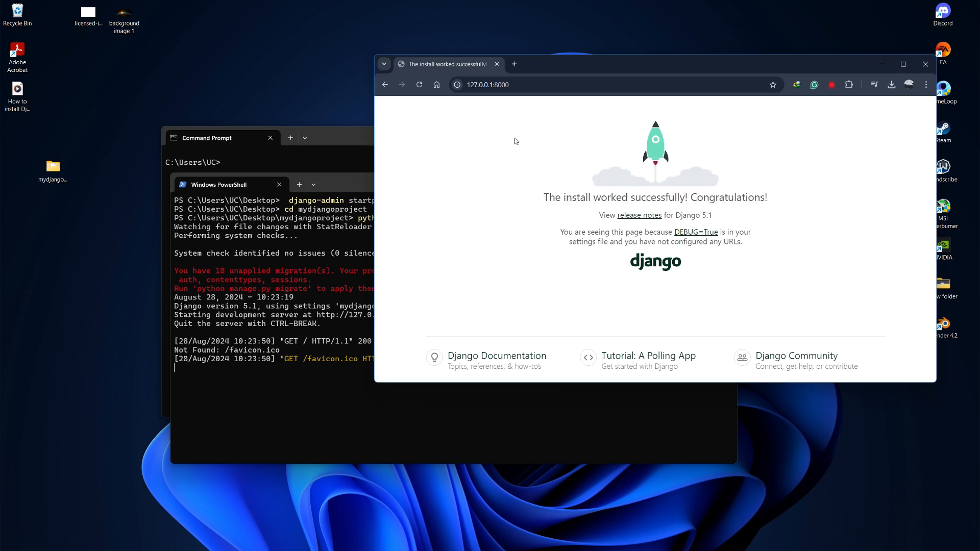
mouse_move(330, 195)
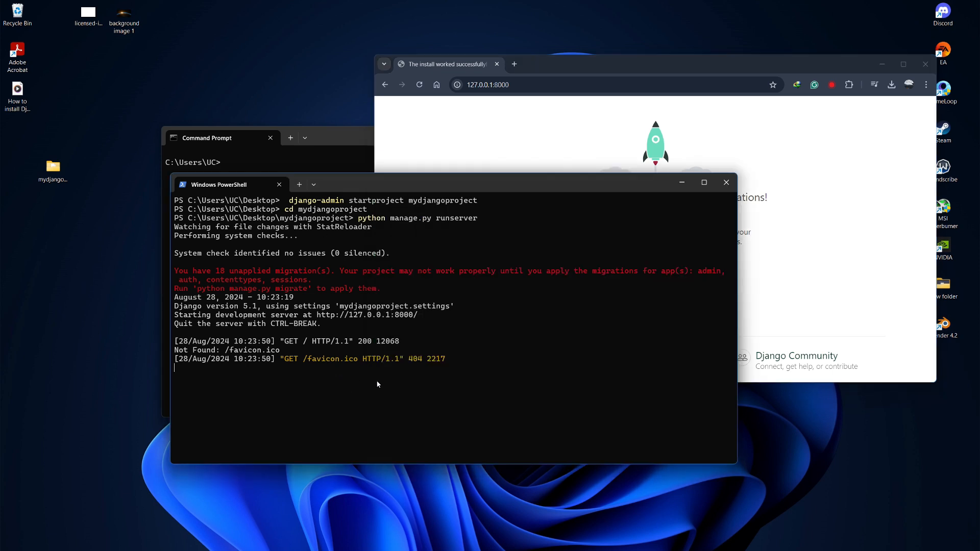
- Stop the server with Ctrl+C and reload Chrome to see the site can't be reached
key(ctrl+c)
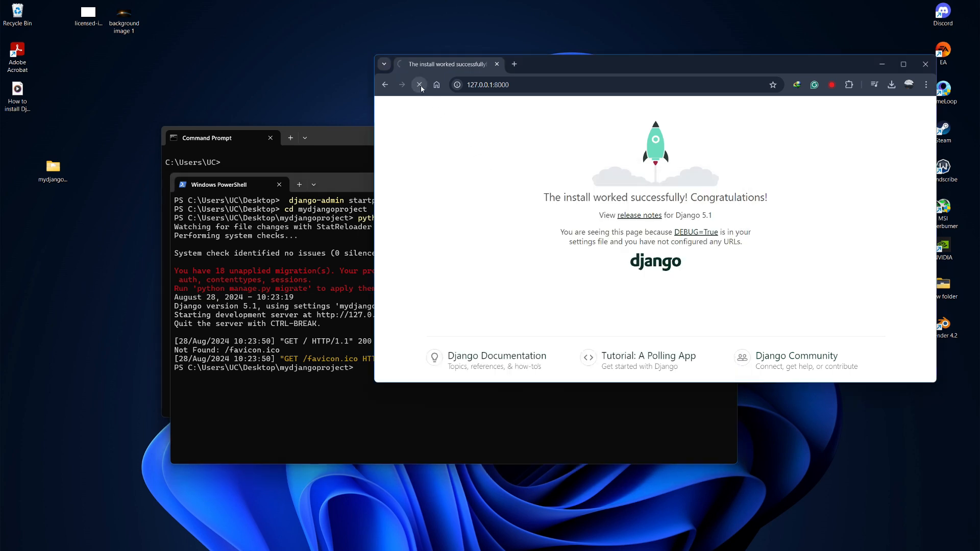
click(418, 84)
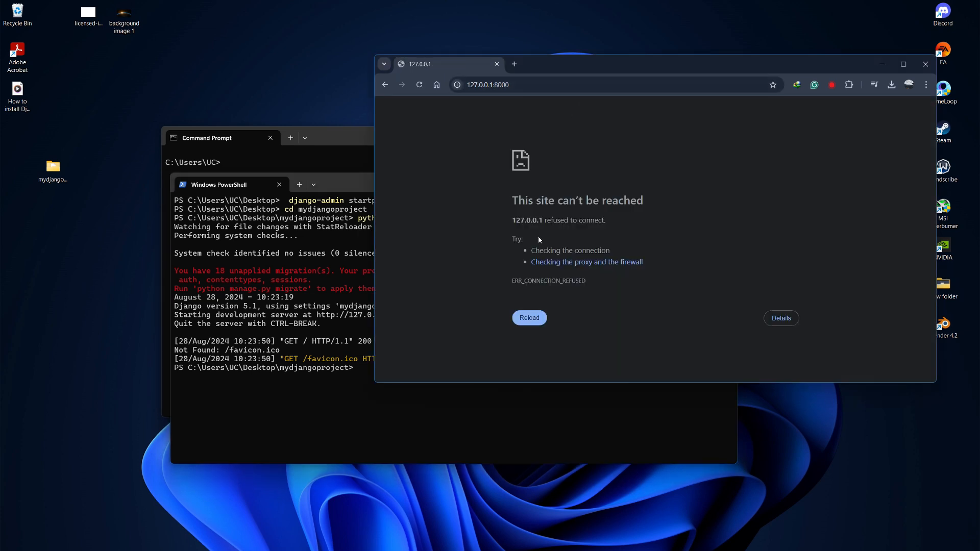